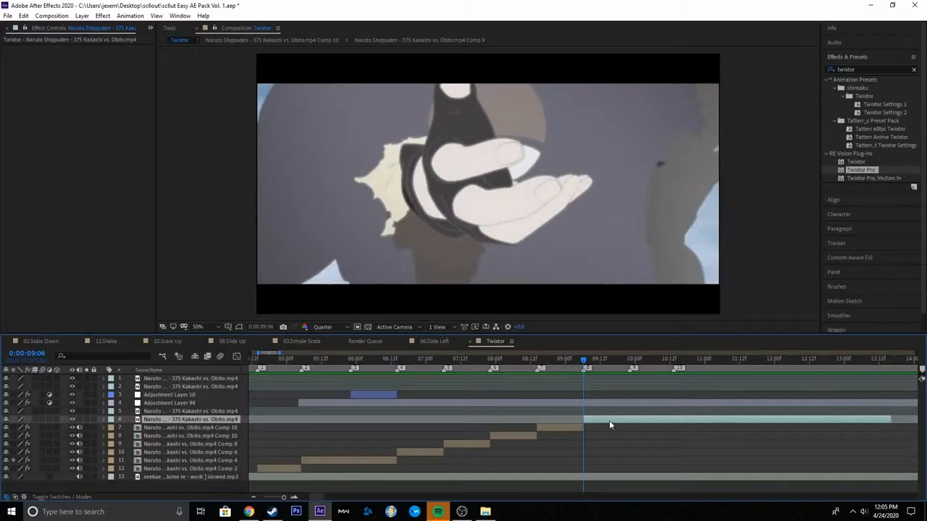
Pre-compose the Naruto fight clip layer into a nested composition and scrub to preview the action.
{"action": "right_click", "coordinate": [612, 426]}
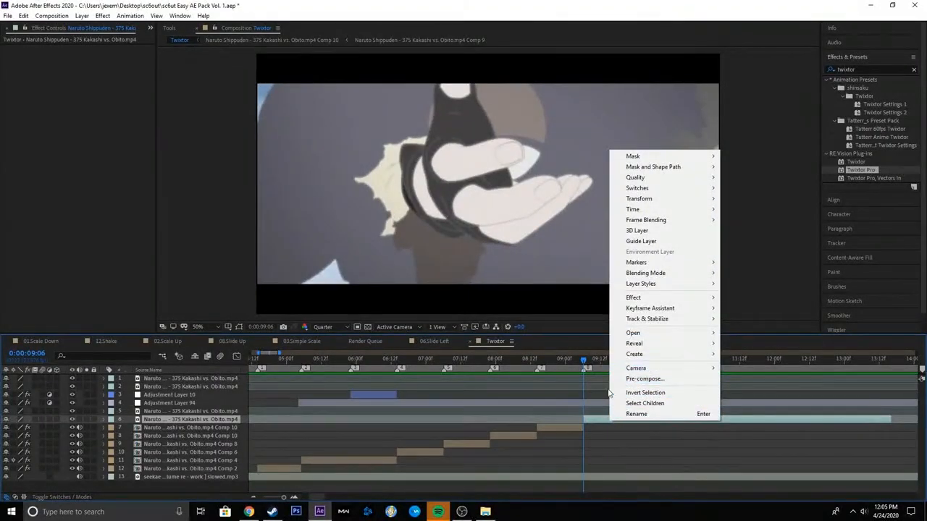
{"action": "left_click", "coordinate": [646, 379]}
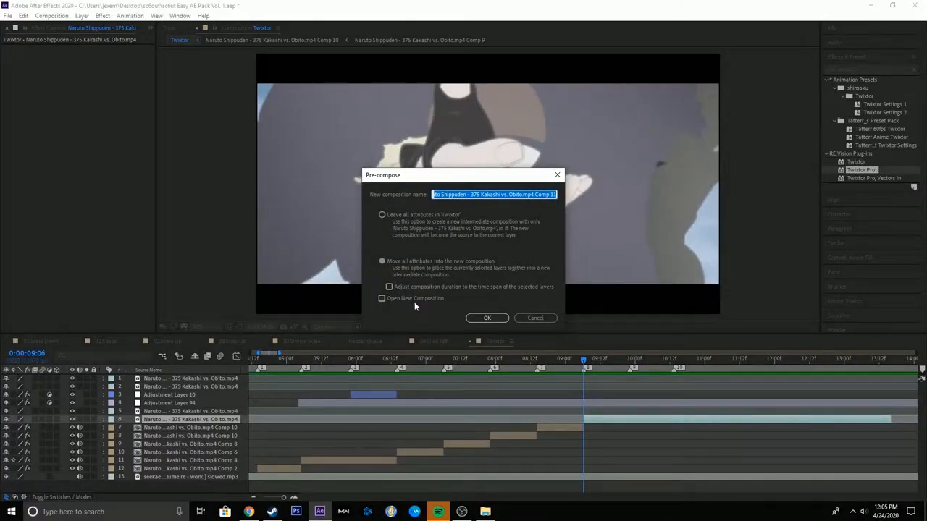
{"action": "left_click", "coordinate": [487, 319]}
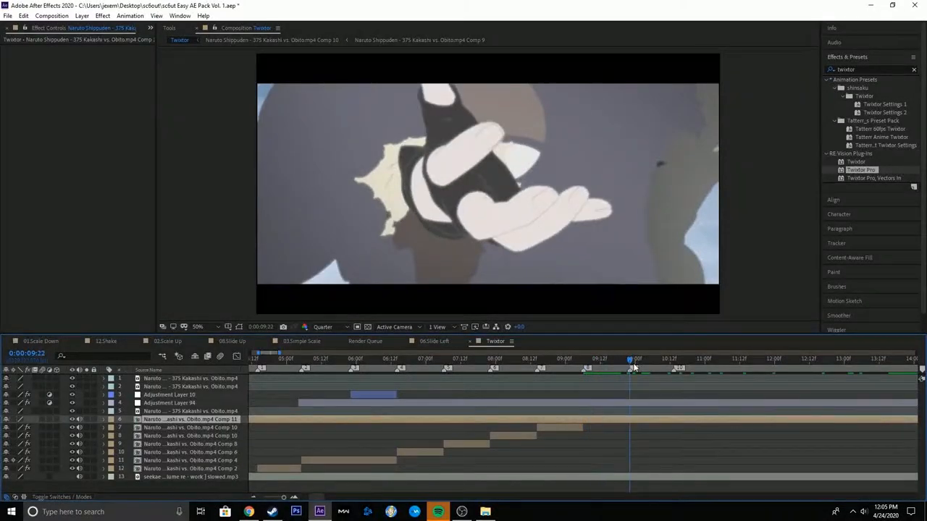
{"action": "left_click", "coordinate": [582, 374]}
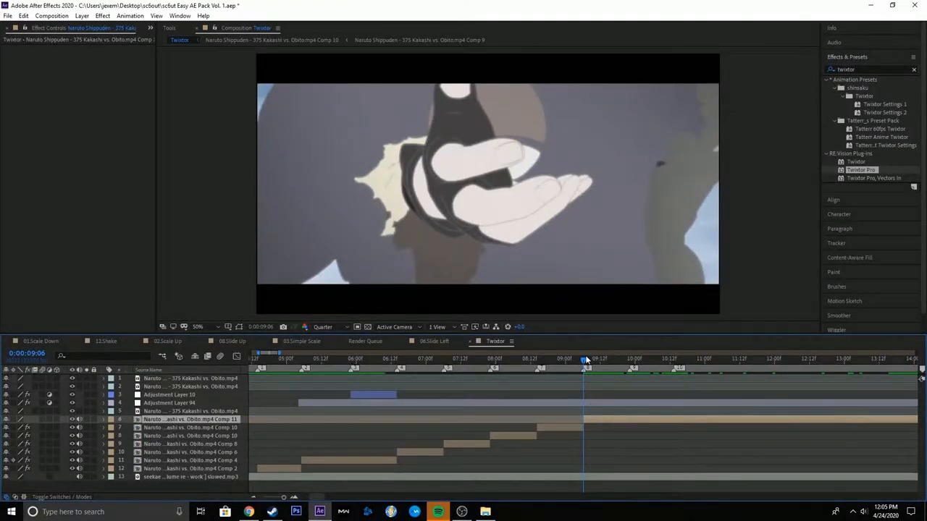
{"action": "left_click_drag", "start_coordinate": [586, 359], "coordinate": [611, 359]}
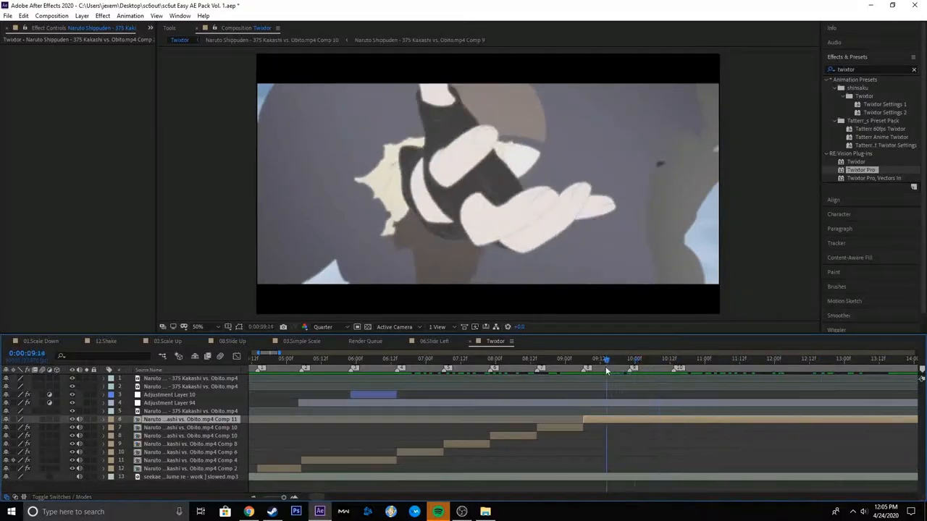
Add the Twixtor Pro effect to the pre-composed clip layer.
{"action": "left_click", "coordinate": [582, 373]}
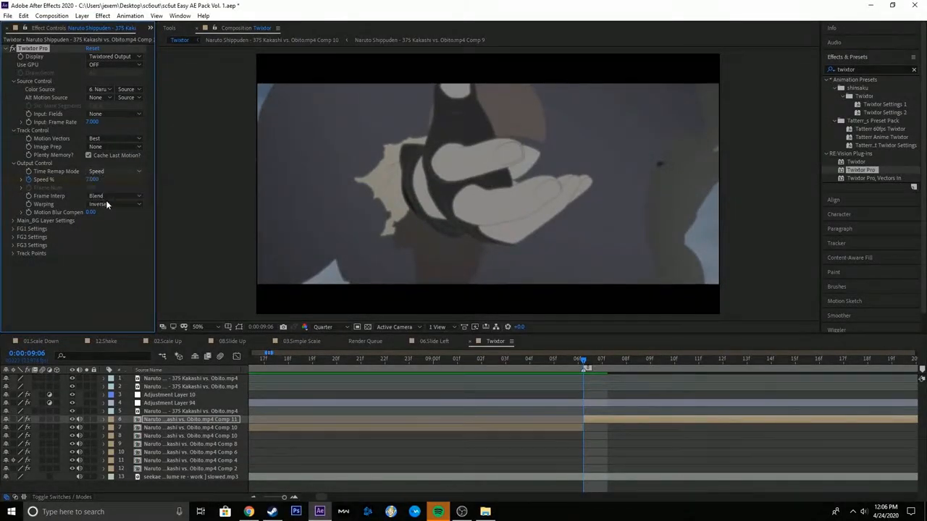
Set Twixtor to Motion Weighted Blend, Inverse w/ Smart Blend warping and Contrast/Edge Enhance, then preview the slowed clip.
{"action": "left_click", "coordinate": [114, 196]}
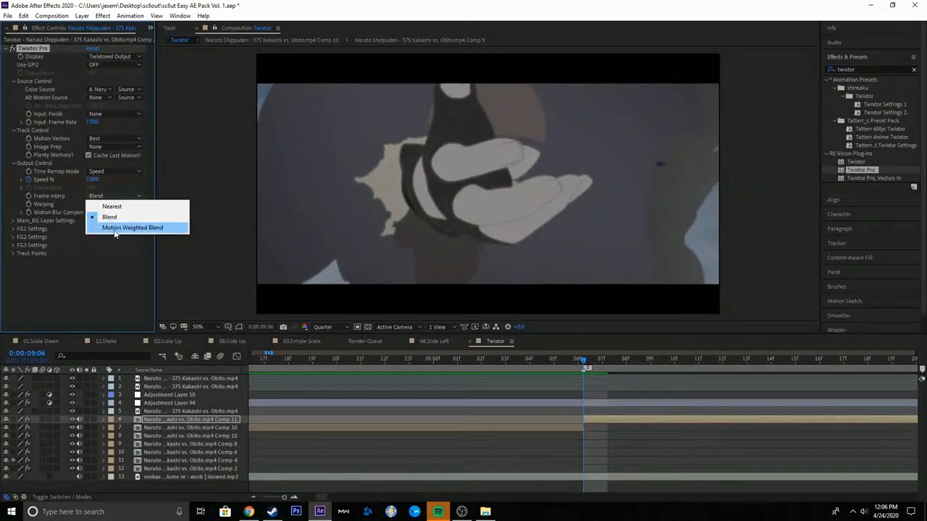
{"action": "left_click", "coordinate": [136, 227]}
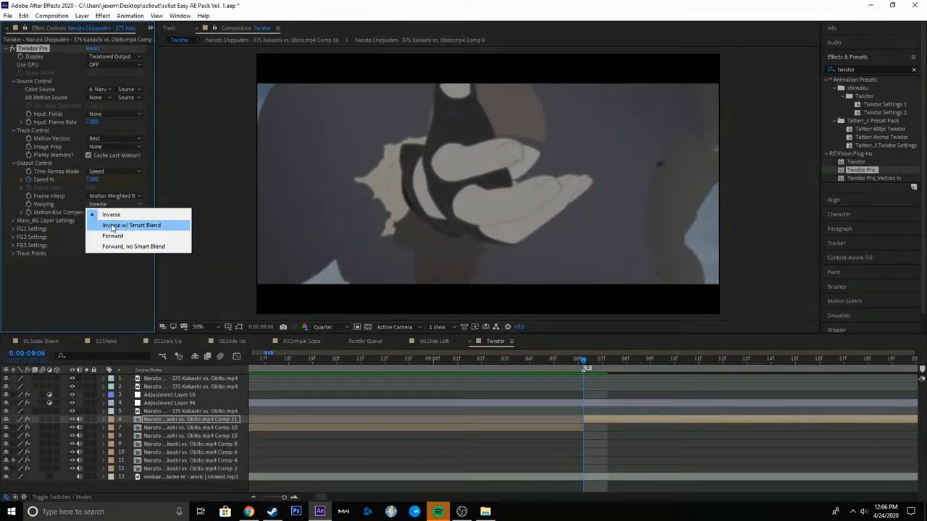
{"action": "left_click", "coordinate": [138, 224]}
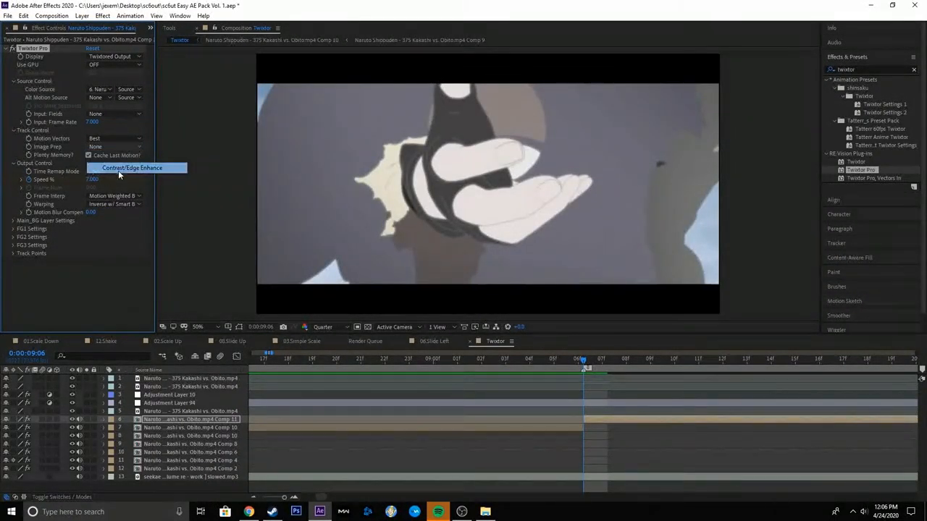
{"action": "left_click", "coordinate": [136, 168]}
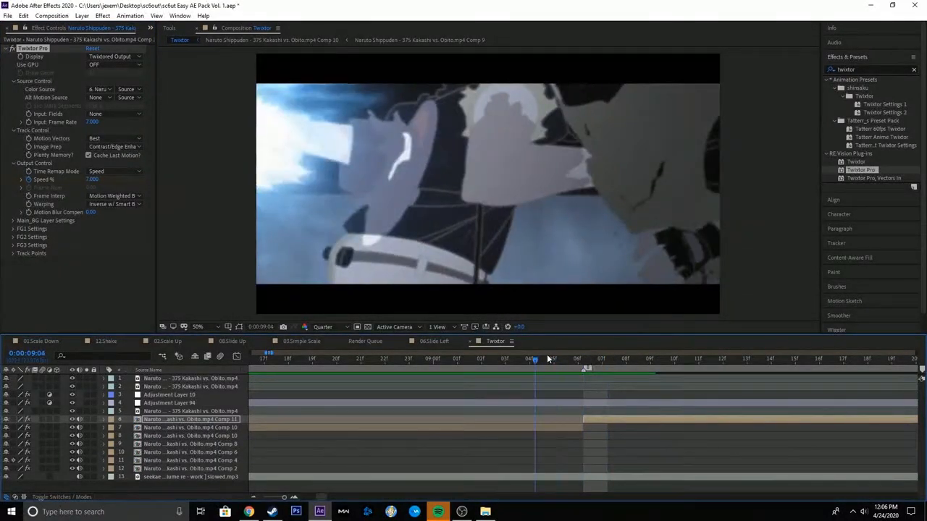
{"action": "left_click_drag", "start_coordinate": [534, 359], "coordinate": [582, 359]}
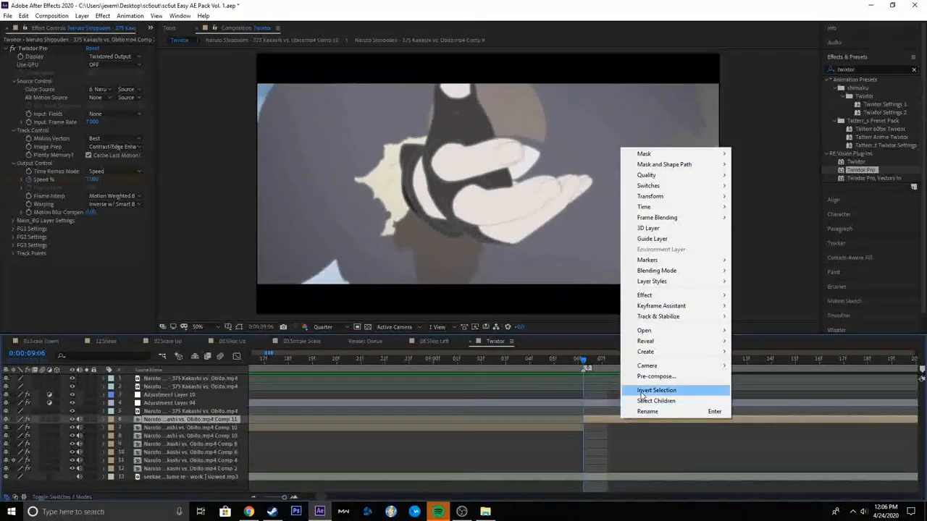
Pre-compose the Twixtor-slowed clip into another nested composition and select the new layer.
{"action": "left_click", "coordinate": [656, 377]}
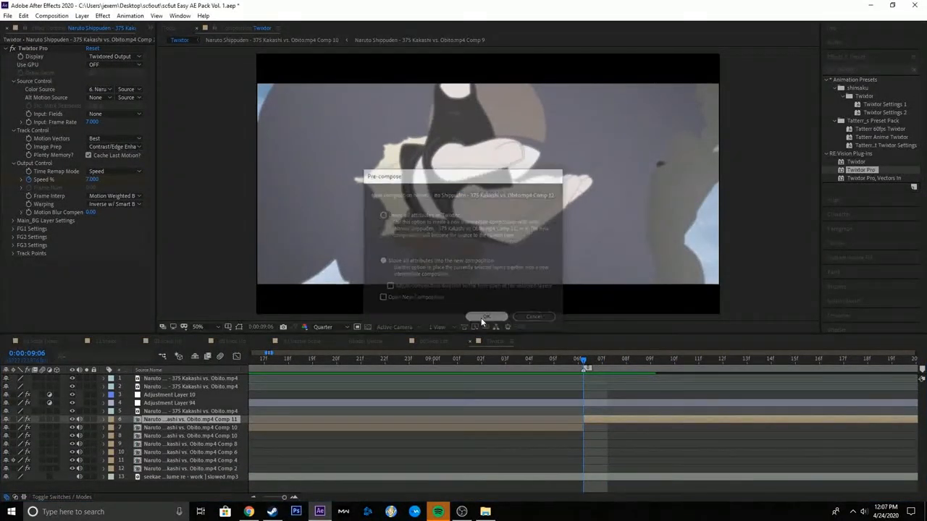
{"action": "left_click", "coordinate": [485, 315]}
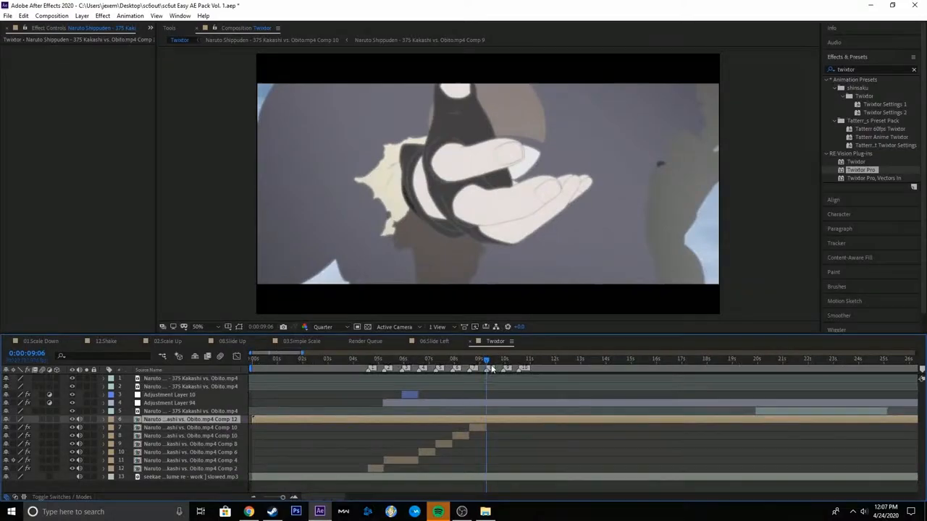
{"action": "left_click_drag", "start_coordinate": [485, 360], "coordinate": [518, 359]}
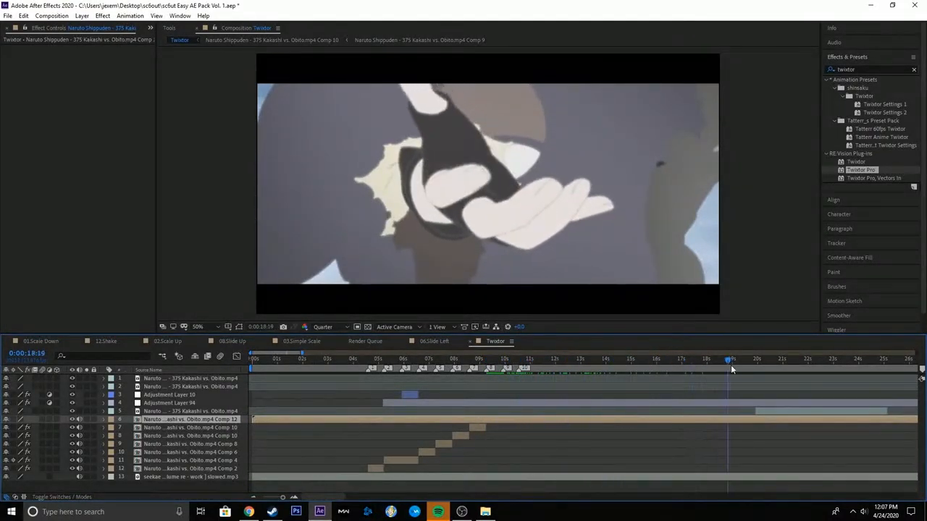
{"action": "left_click", "coordinate": [548, 359]}
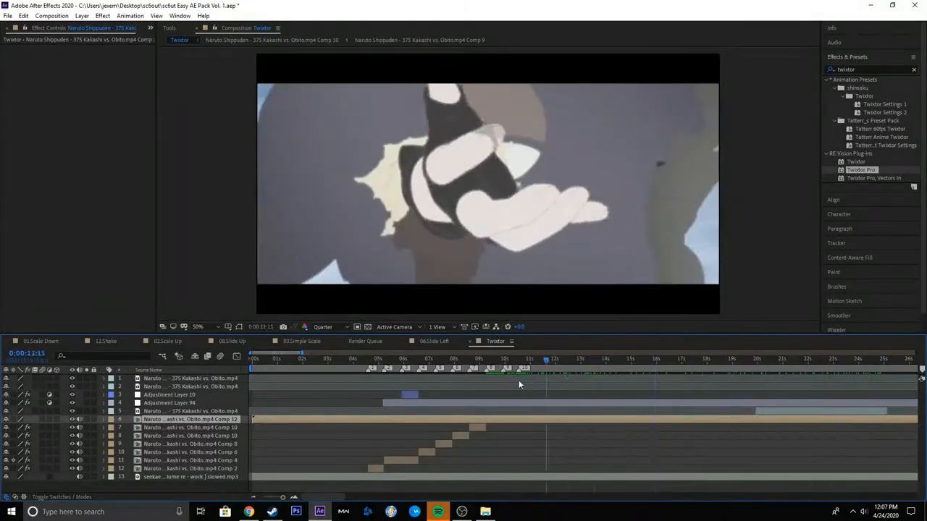
{"action": "left_click", "coordinate": [486, 359]}
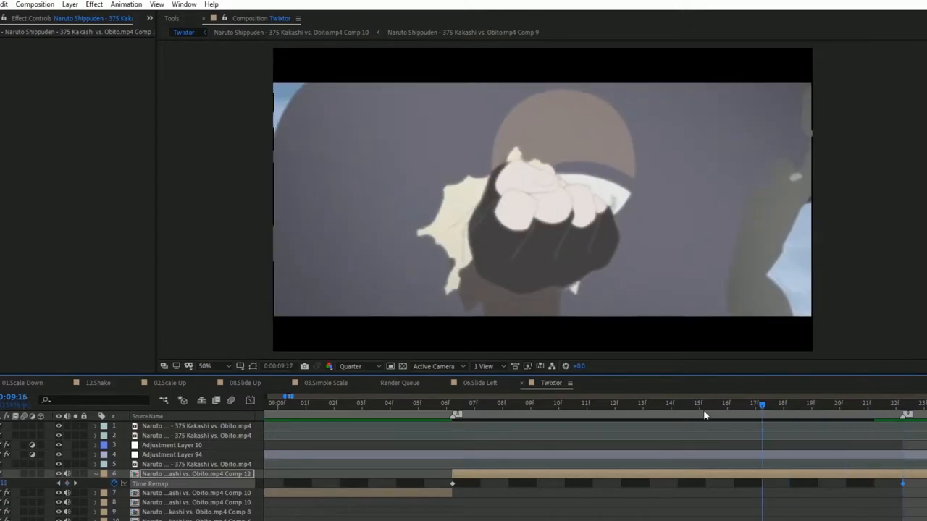
Show the layer's Time Remap property in the Graph Editor.
{"action": "left_click", "coordinate": [456, 414]}
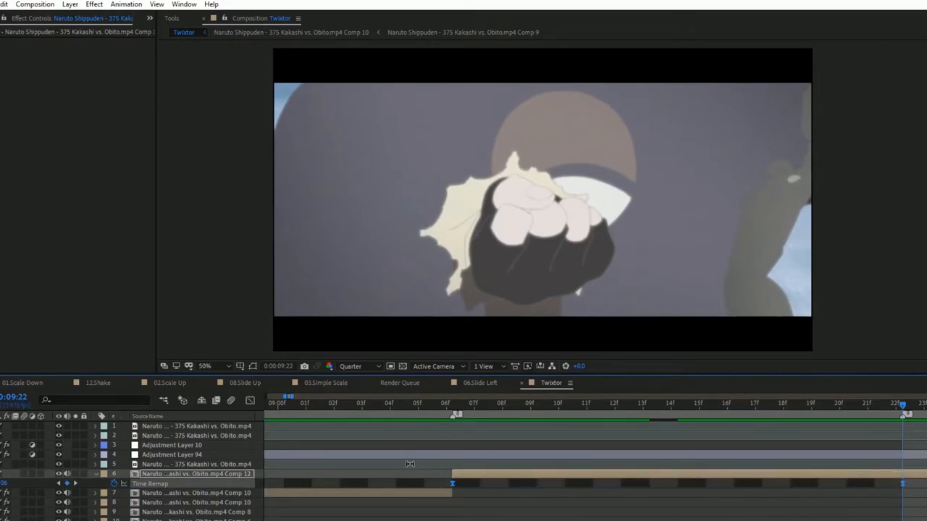
{"action": "left_click", "coordinate": [249, 400]}
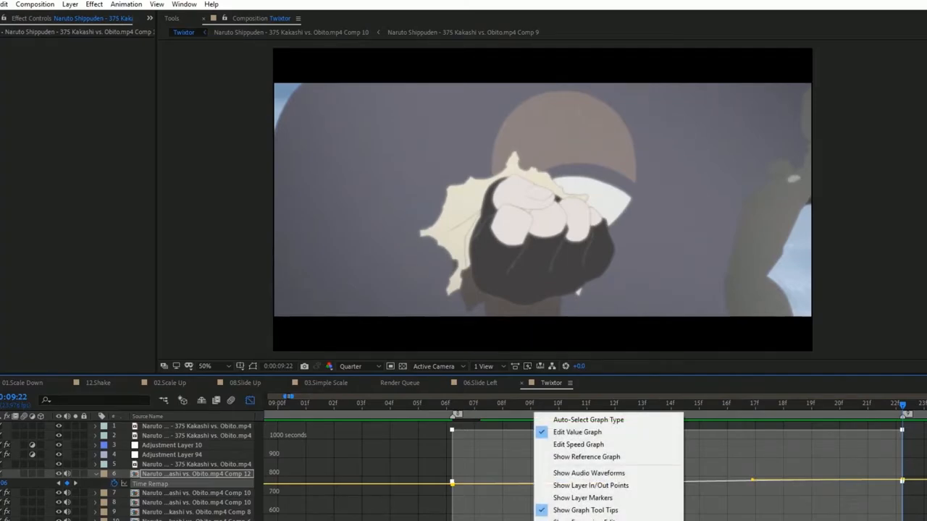
{"action": "mouse_move", "coordinate": [576, 432]}
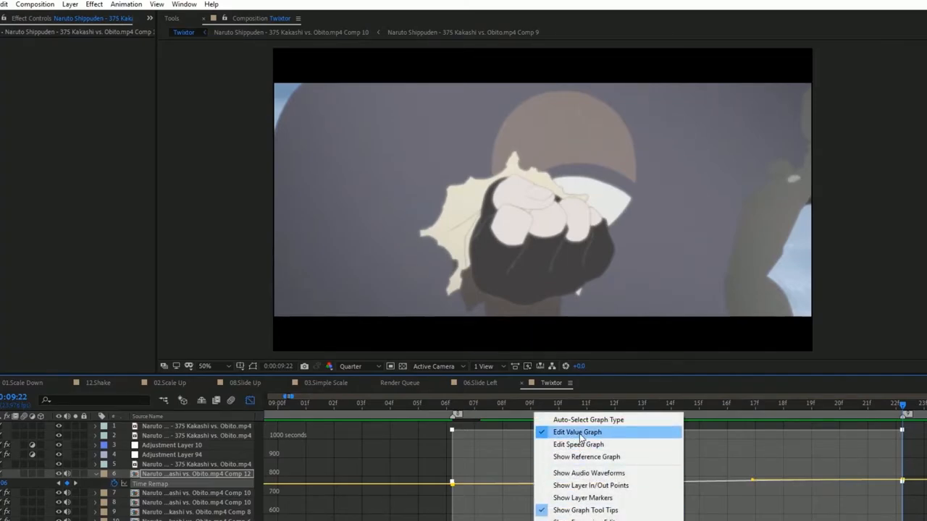
Switch the Time Remap graph to the speed graph for shaping the ramp.
{"action": "left_click", "coordinate": [576, 432]}
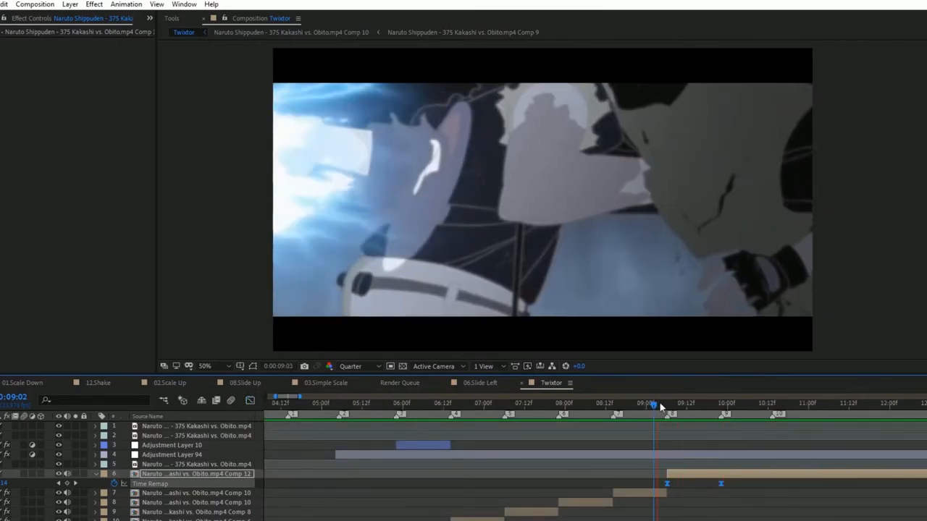
{"action": "left_click", "coordinate": [654, 409]}
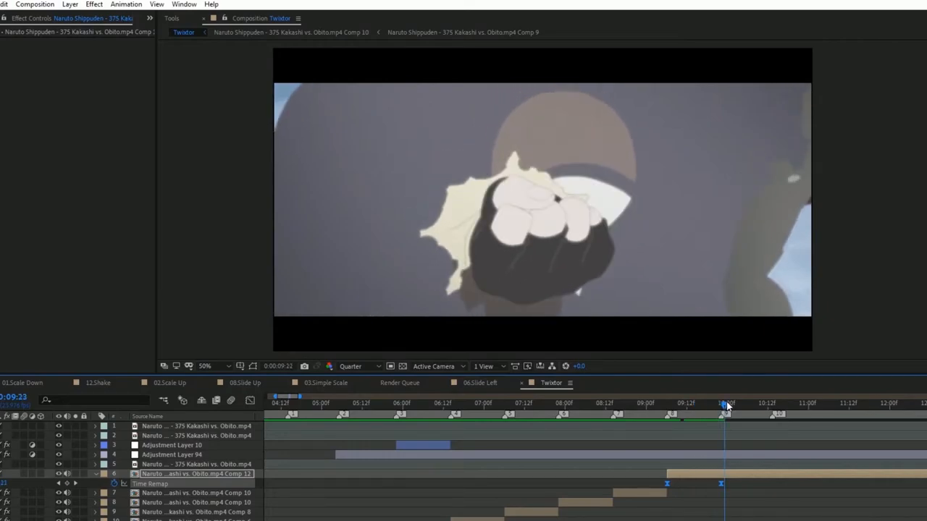
{"action": "left_click_drag", "start_coordinate": [727, 402], "coordinate": [593, 403]}
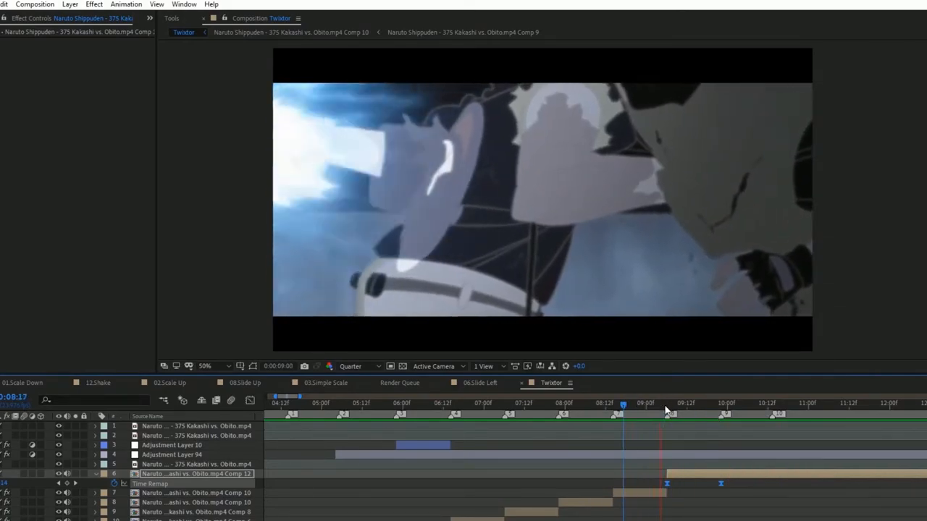
{"action": "left_click", "coordinate": [666, 411]}
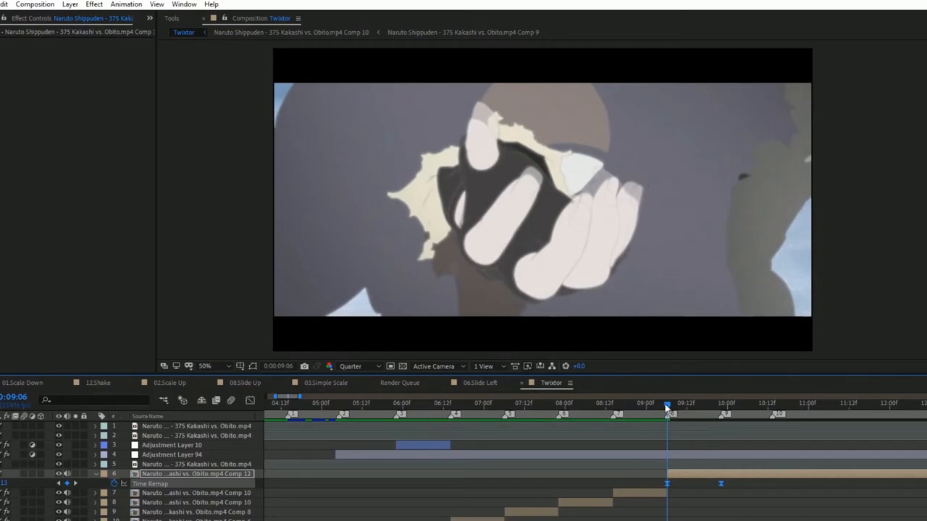
{"action": "left_click_drag", "start_coordinate": [666, 405], "coordinate": [661, 405]}
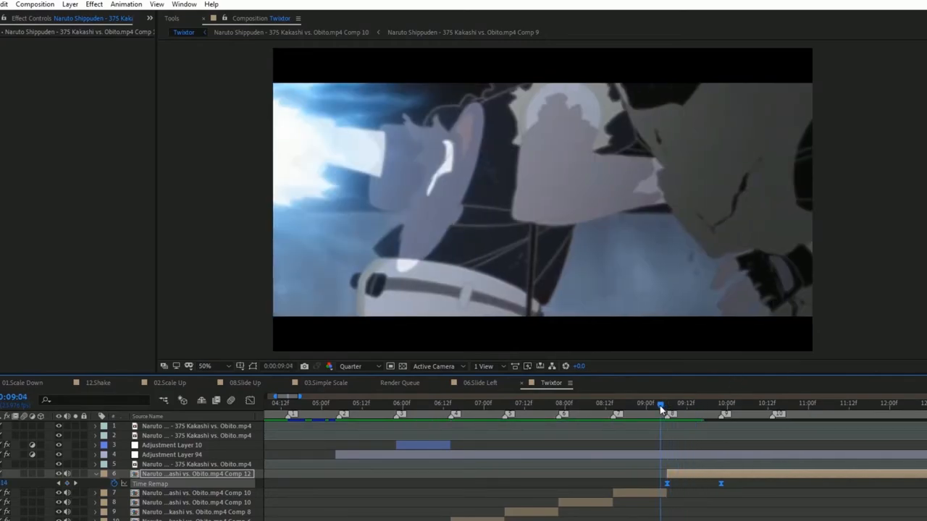
{"action": "left_click", "coordinate": [663, 408]}
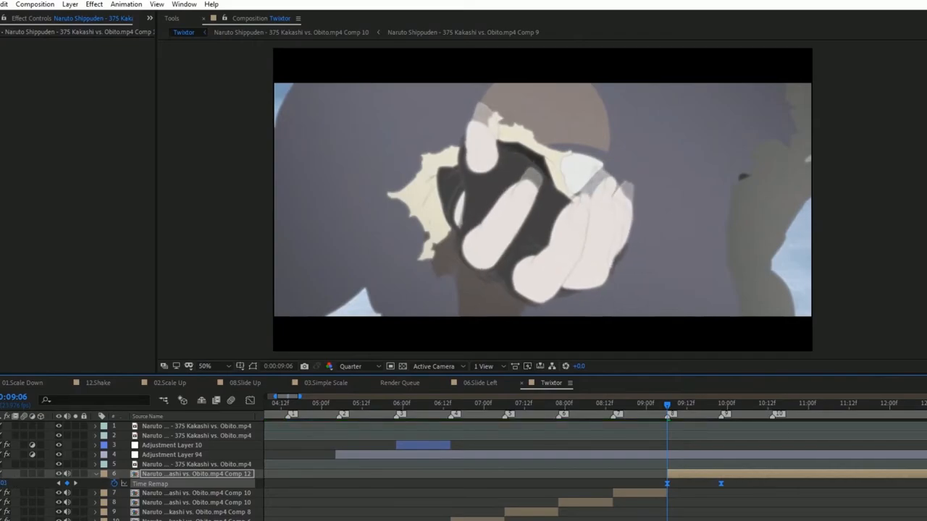
{"action": "left_click", "coordinate": [676, 411]}
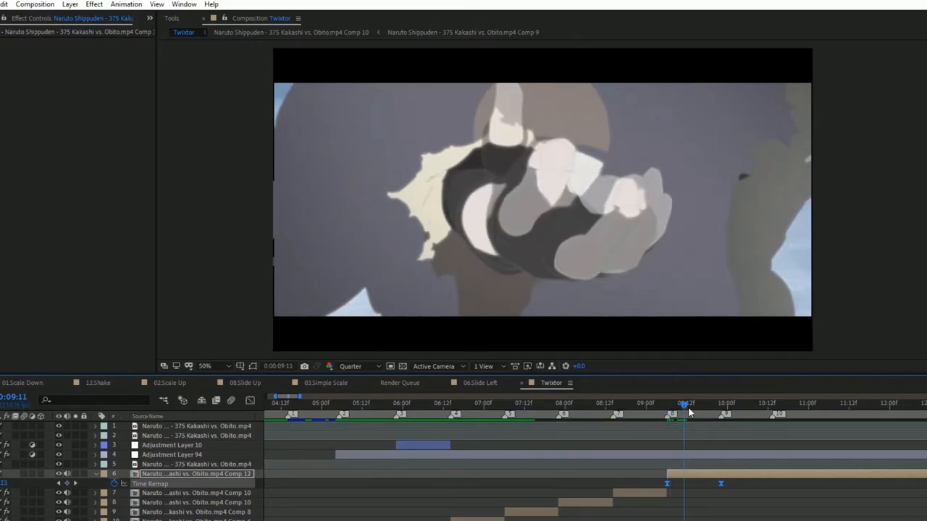
{"action": "left_click_drag", "start_coordinate": [684, 403], "coordinate": [666, 403]}
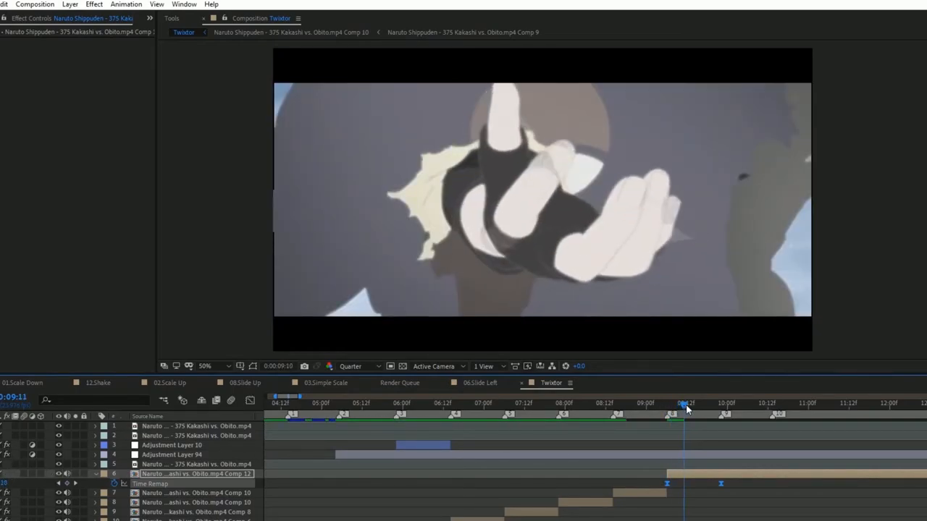
{"action": "left_click", "coordinate": [680, 406]}
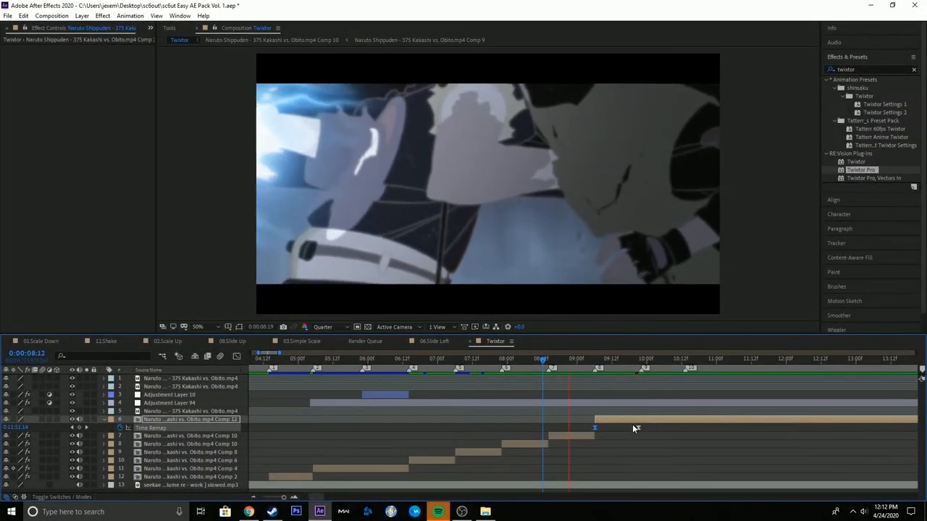
{"action": "left_click", "coordinate": [523, 365]}
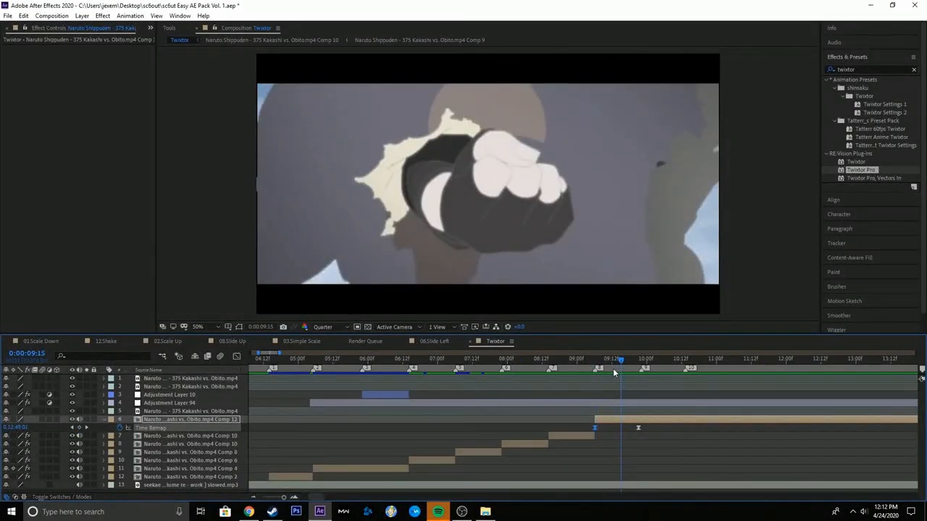
{"action": "left_click", "coordinate": [541, 373]}
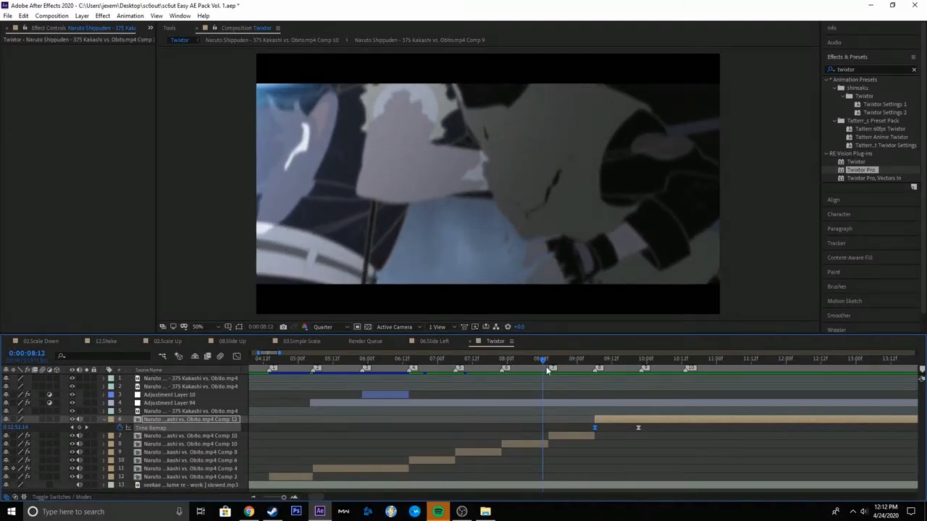